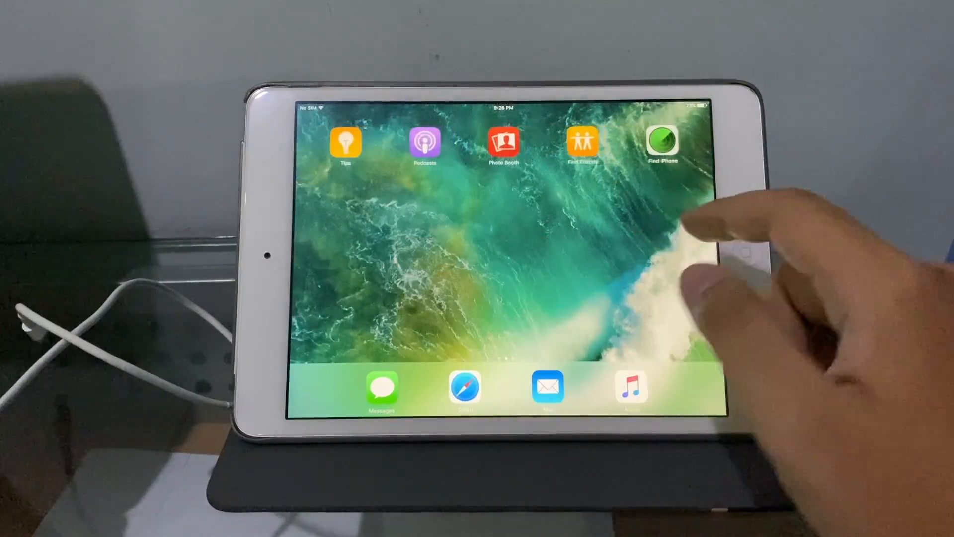
Swipe to the first home screen page and launch an app to show its opening speed
scroll(left, 3)
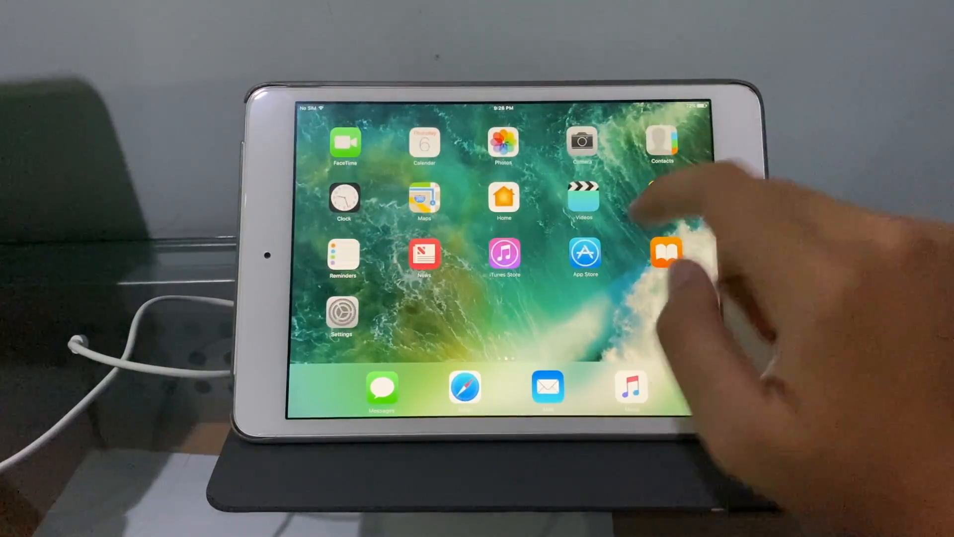
click(666, 253)
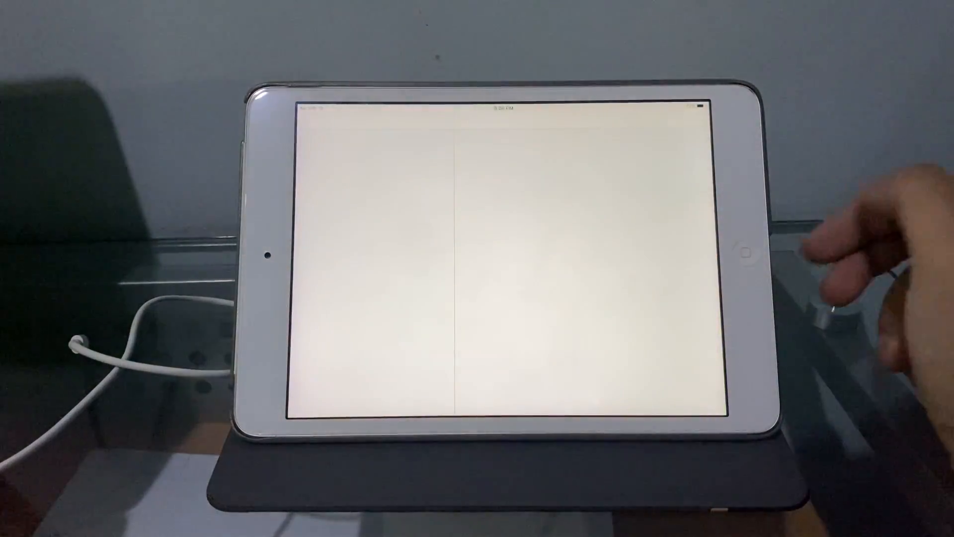